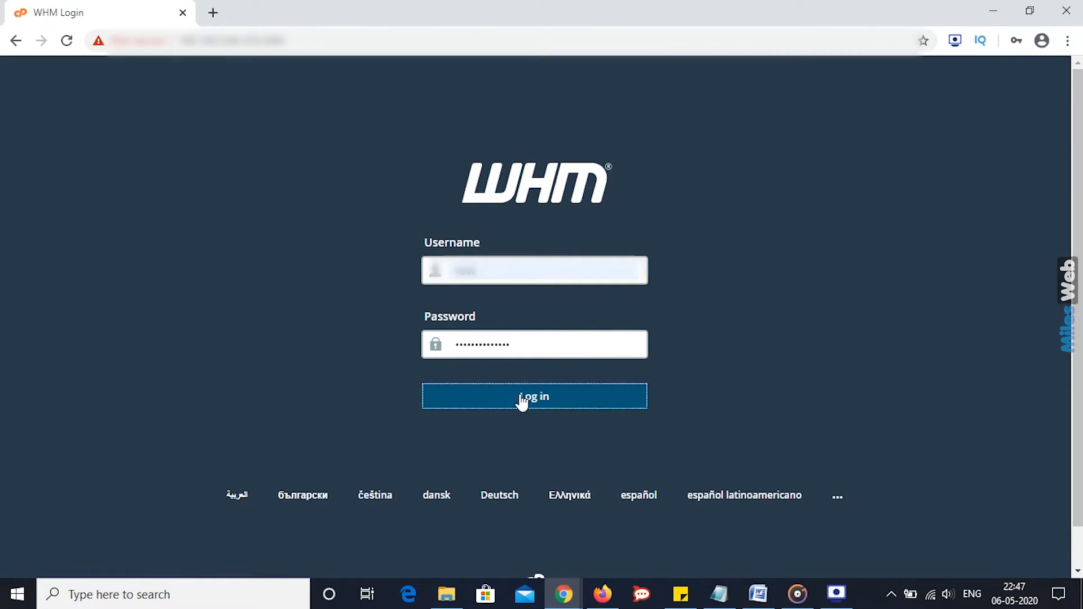
- Log in to WHM as root and go to the Server Configuration page
click(533, 396)
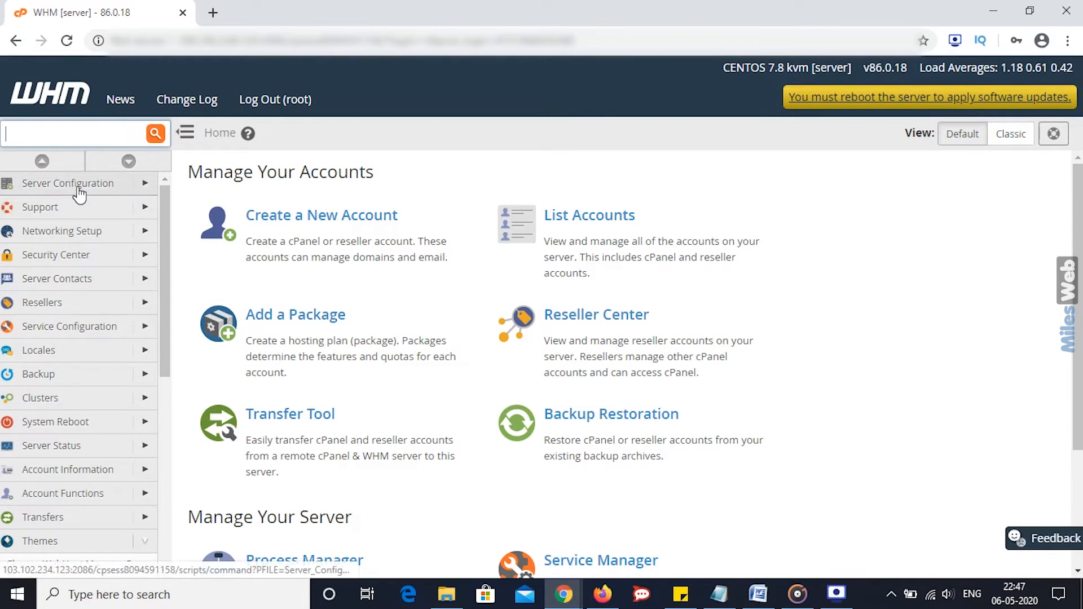
click(68, 183)
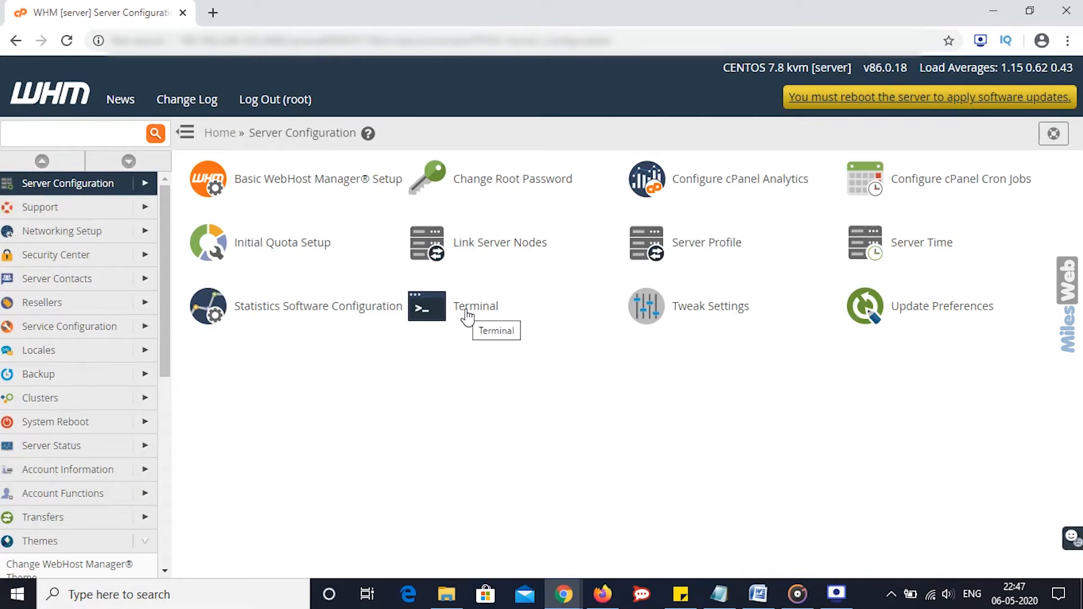
- Launch Terminal from Server Configuration to get a root shell prompt
click(427, 306)
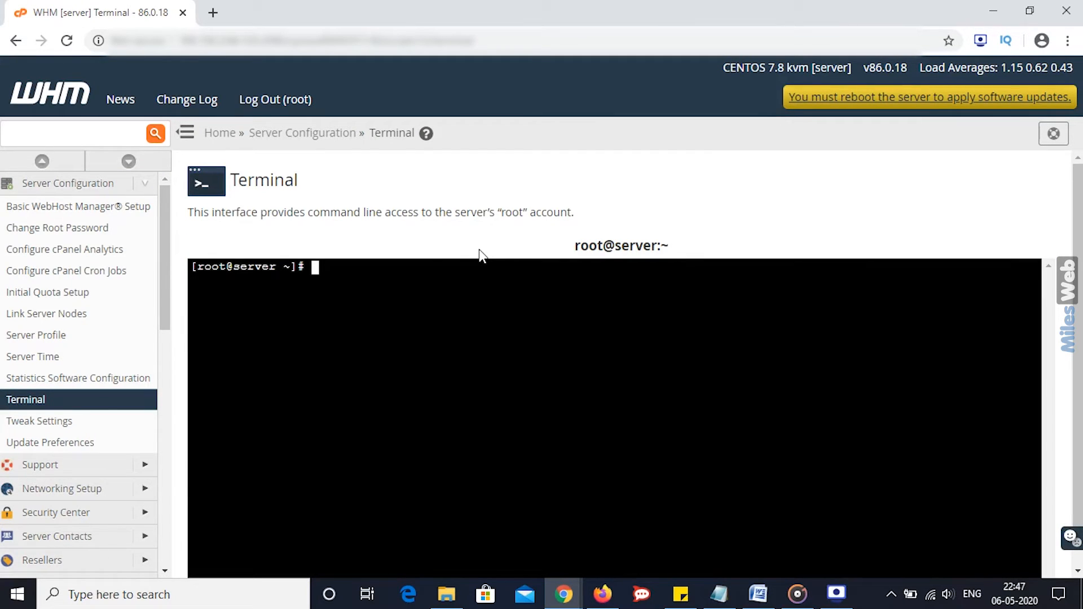
mouse_move(454, 253)
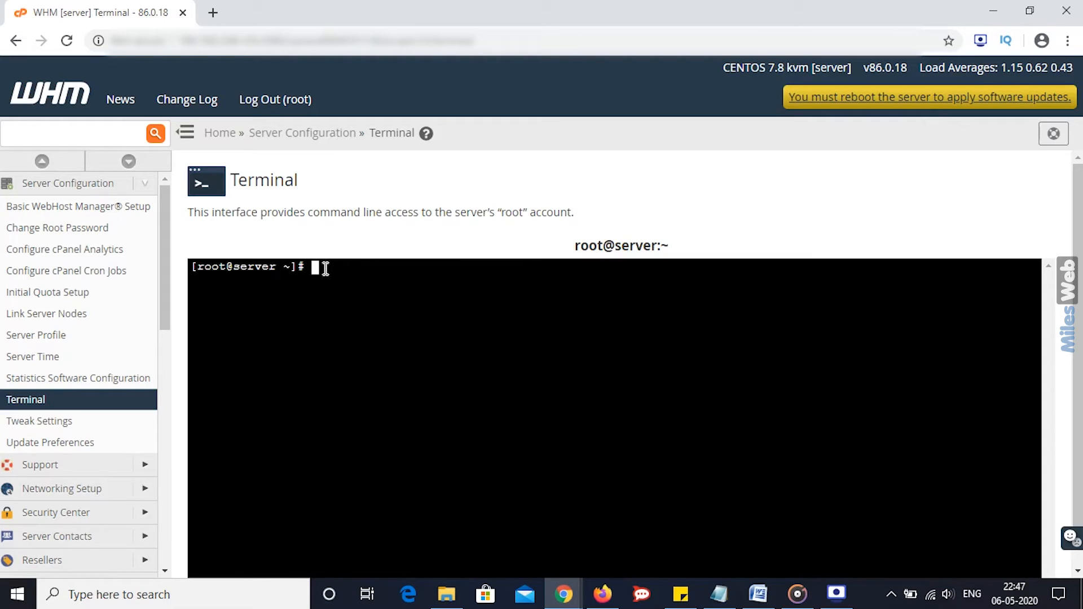
- Paste and run 'vi /var/cpanel/cpanel.config' in the terminal
right_click(317, 268)
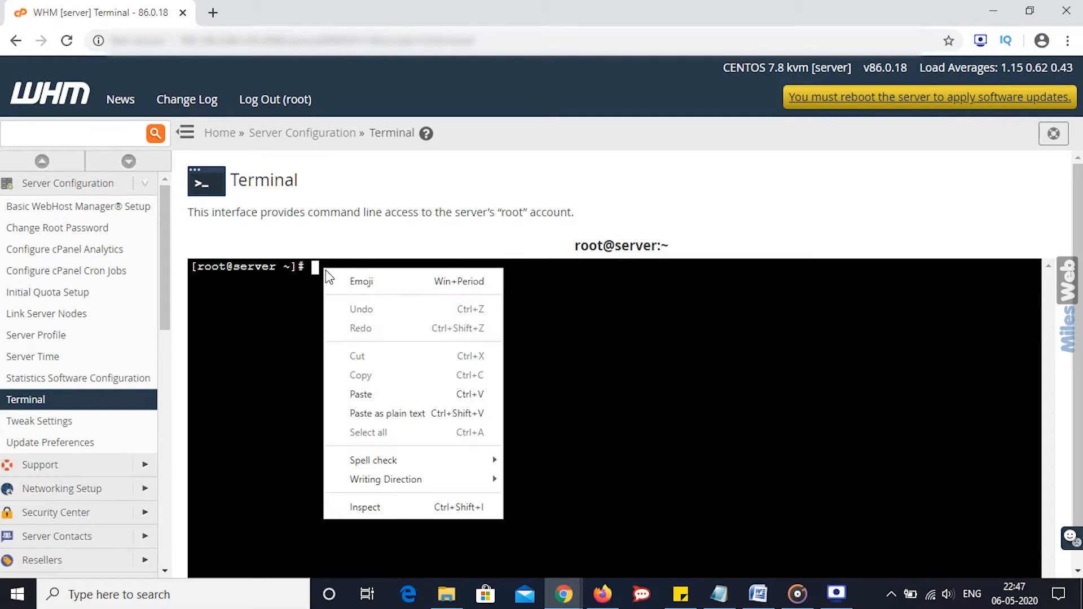
text(vi /var/cpanel/cpanel.config)
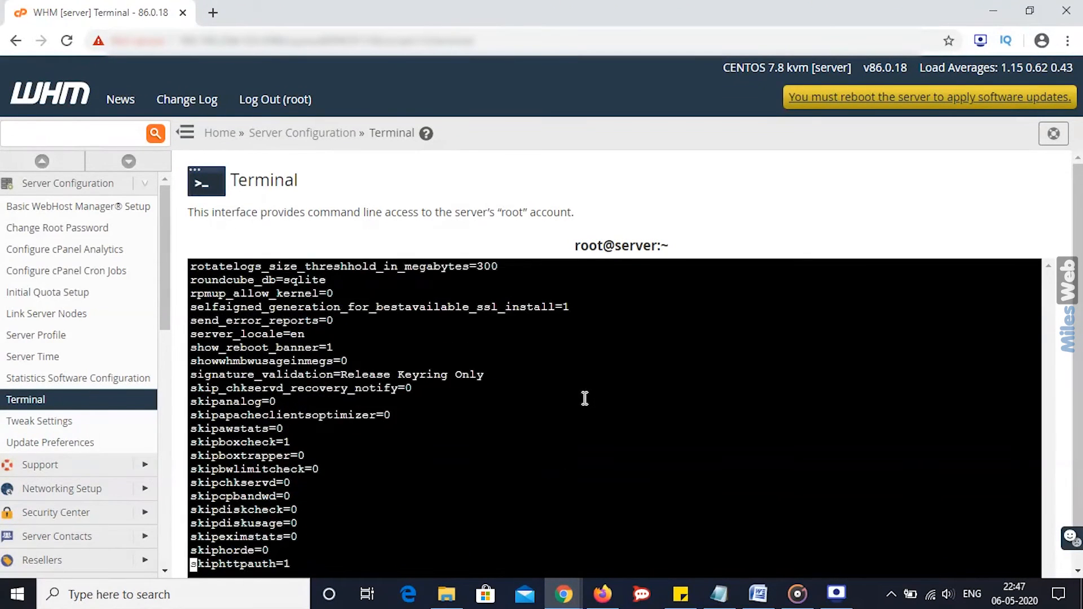
- Select the skiphttpauth=1 line in cpanel.config, then type :wq to save and quit vi
scroll(down, 3)
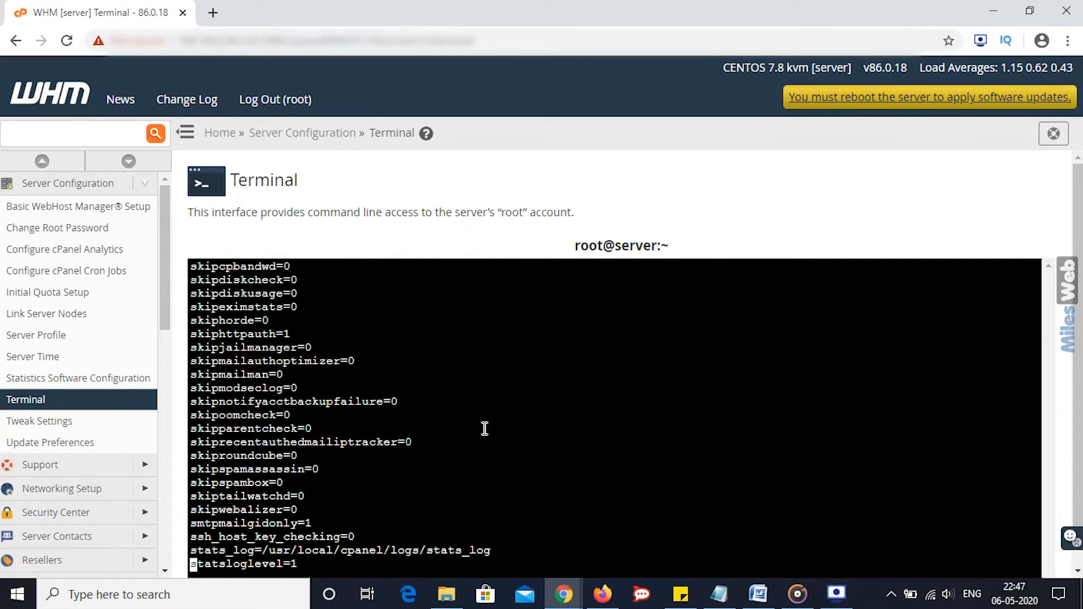
mouse_move(194, 333)
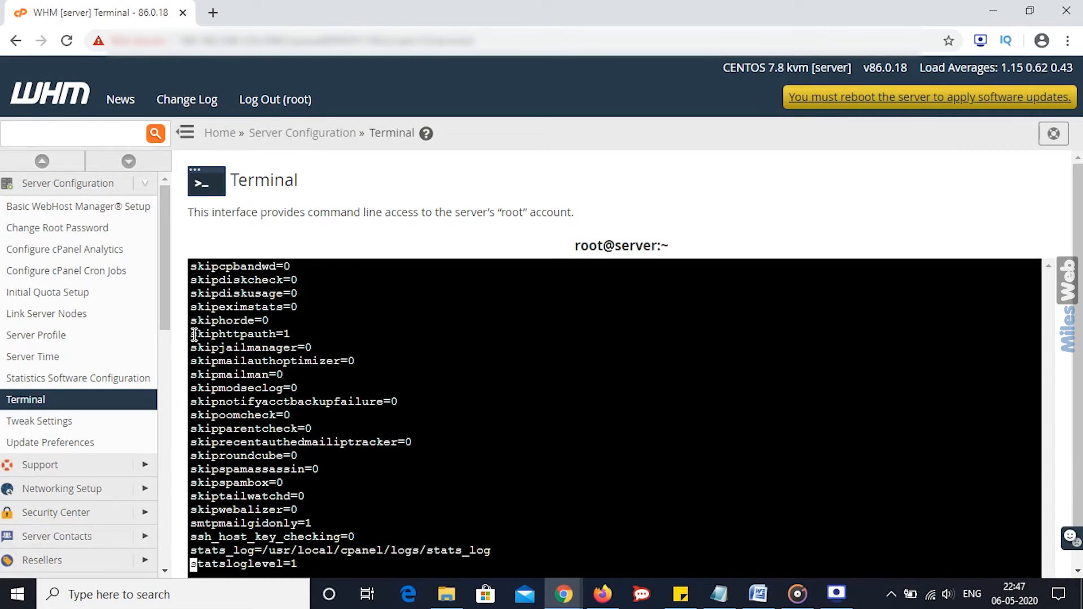
double_click(231, 333)
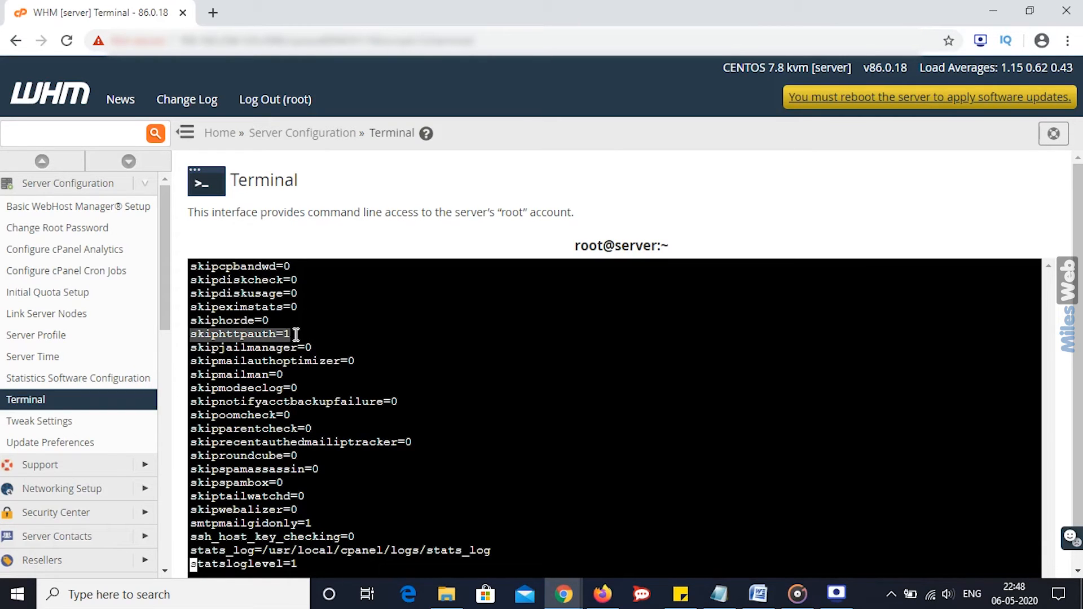
scroll(down, 3)
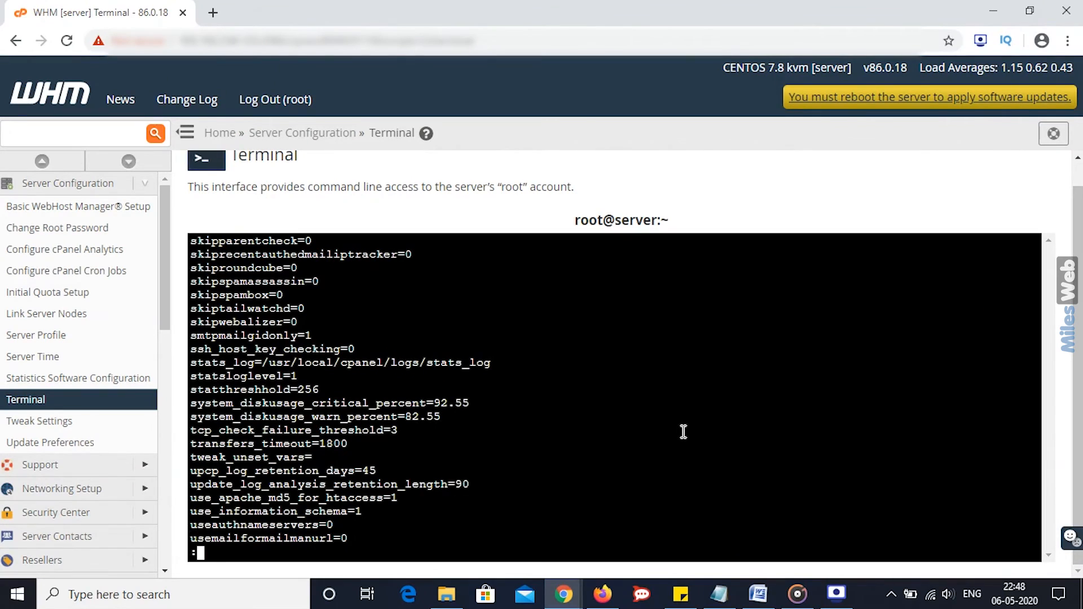
text(wq)
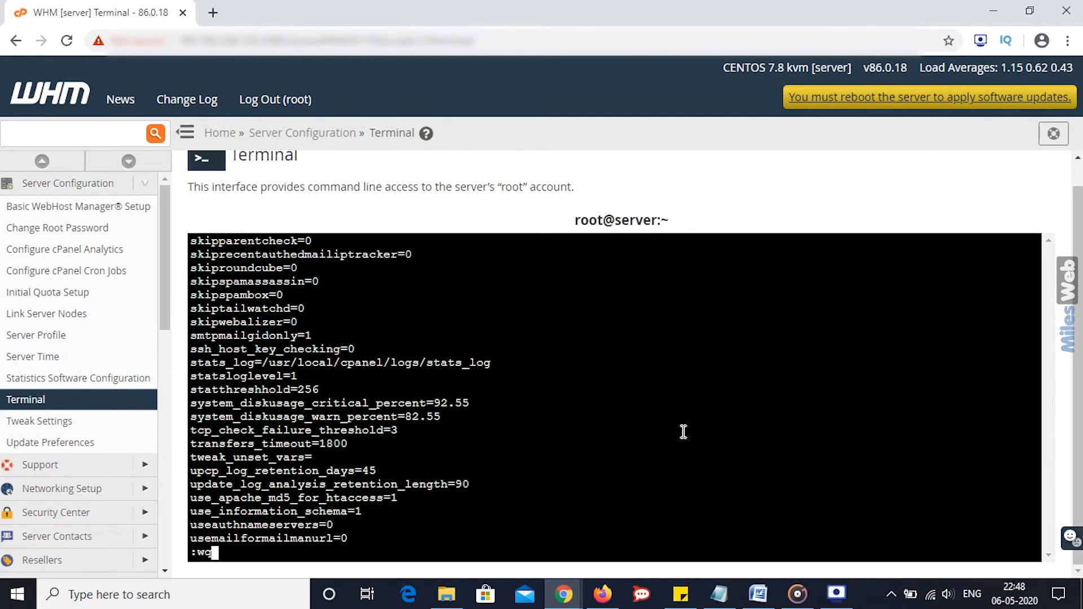